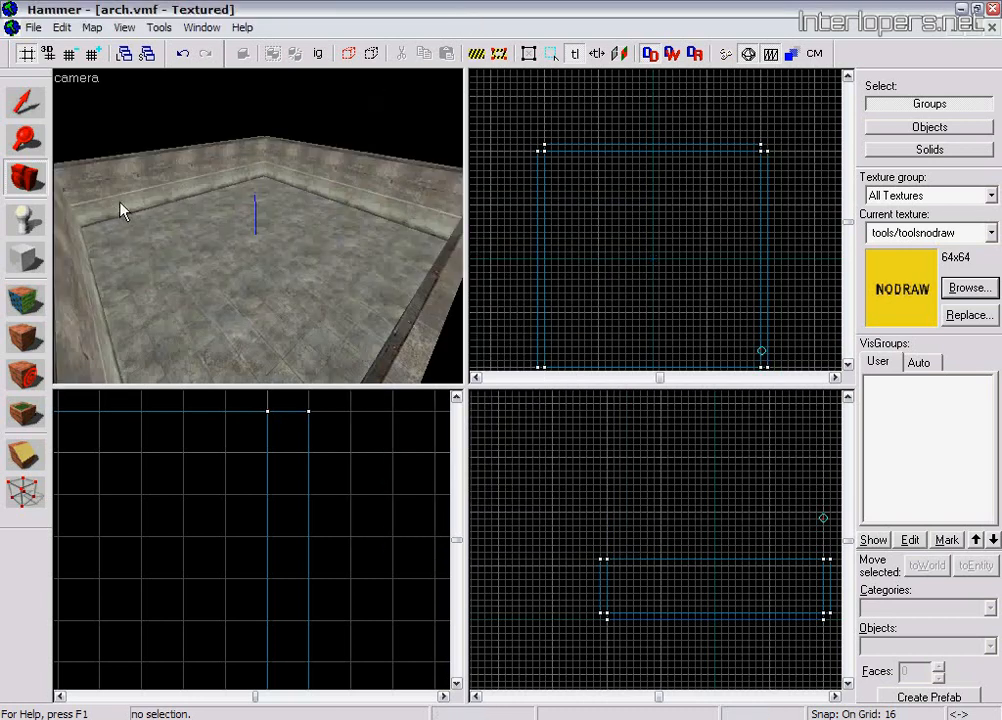
mouse_move(70, 190)
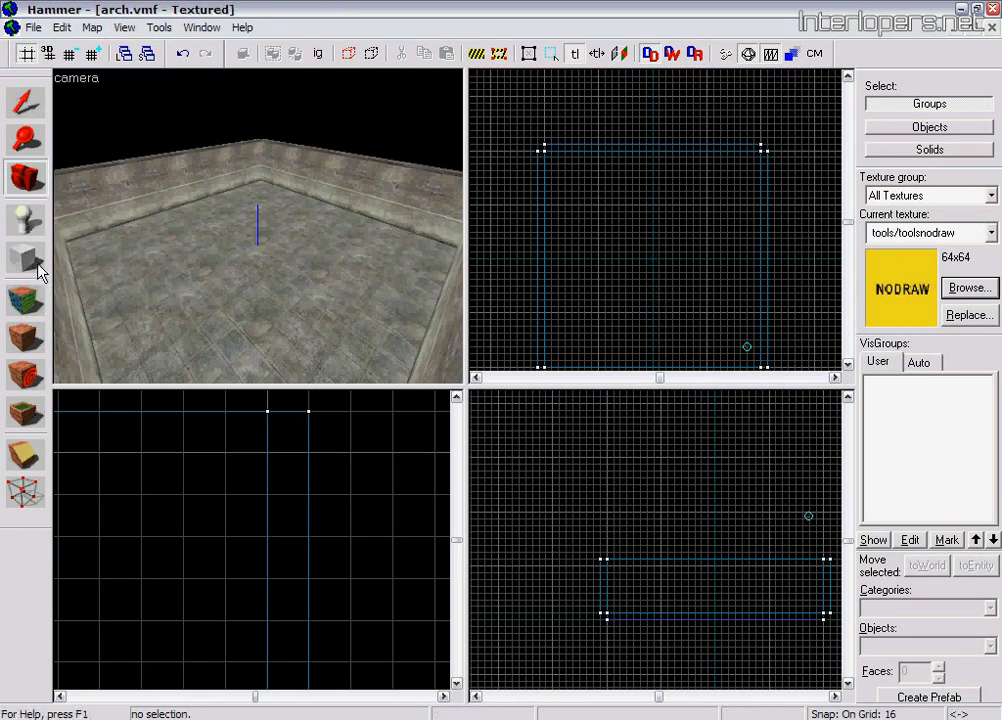
mouse_move(25, 258)
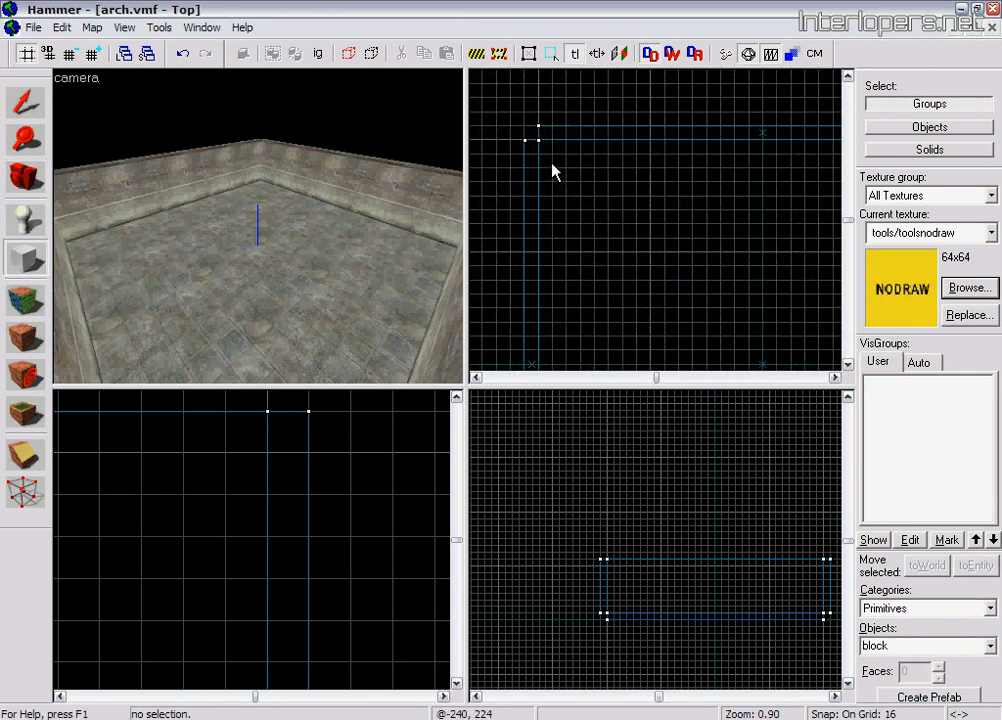
Drag a nodraw block across the room floor in the Top view.
left_click_drag(538, 128, 640, 240)
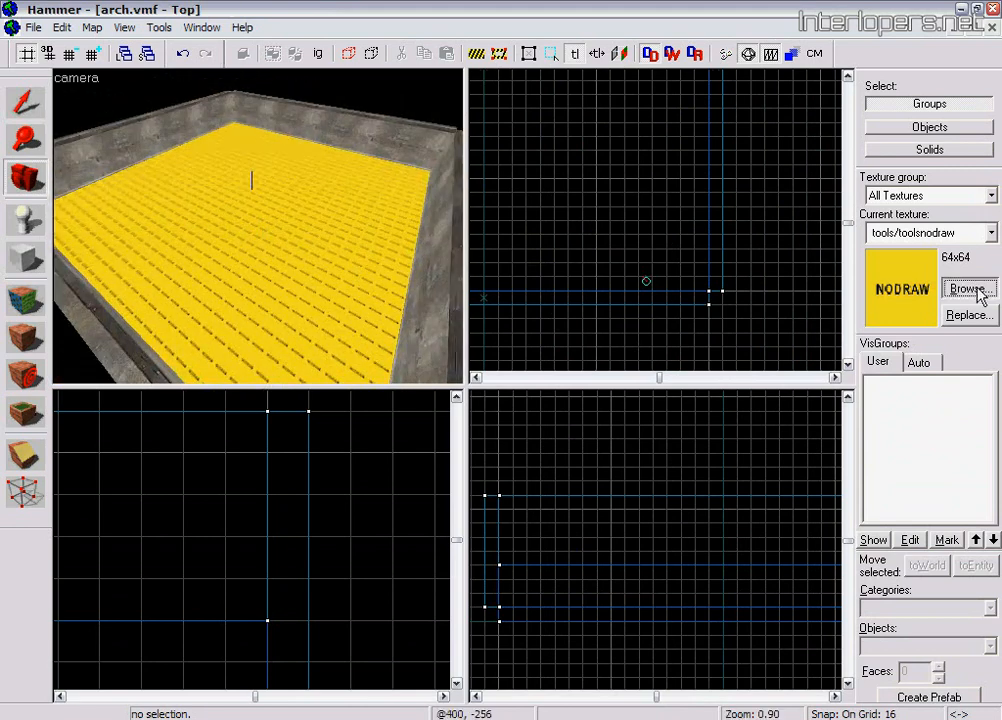
Browse the texture library for a nature/water_canals_city water material for the top face.
left_click(966, 289)
type("water")
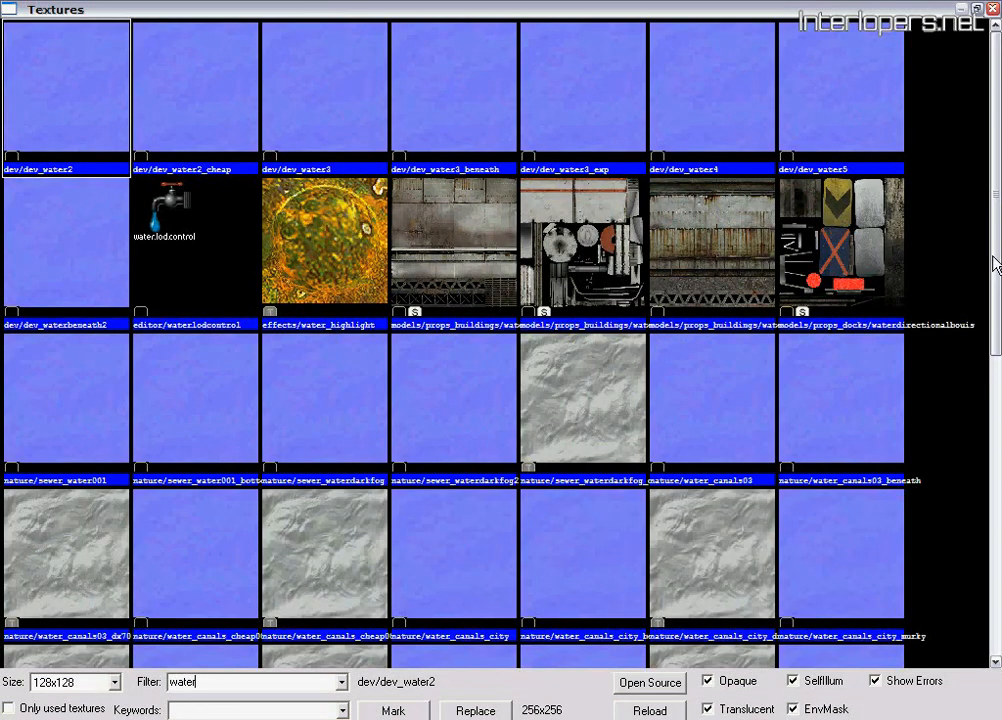
scroll("down", 3)
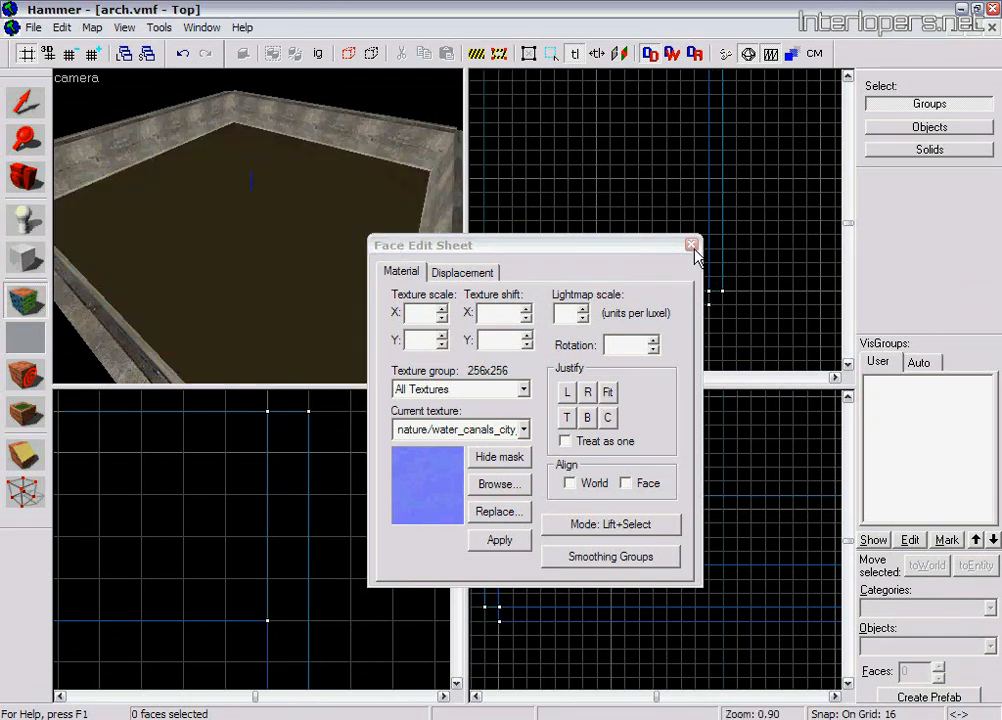
Close the Face Edit Sheet to finish editing the brush faces.
left_click(691, 245)
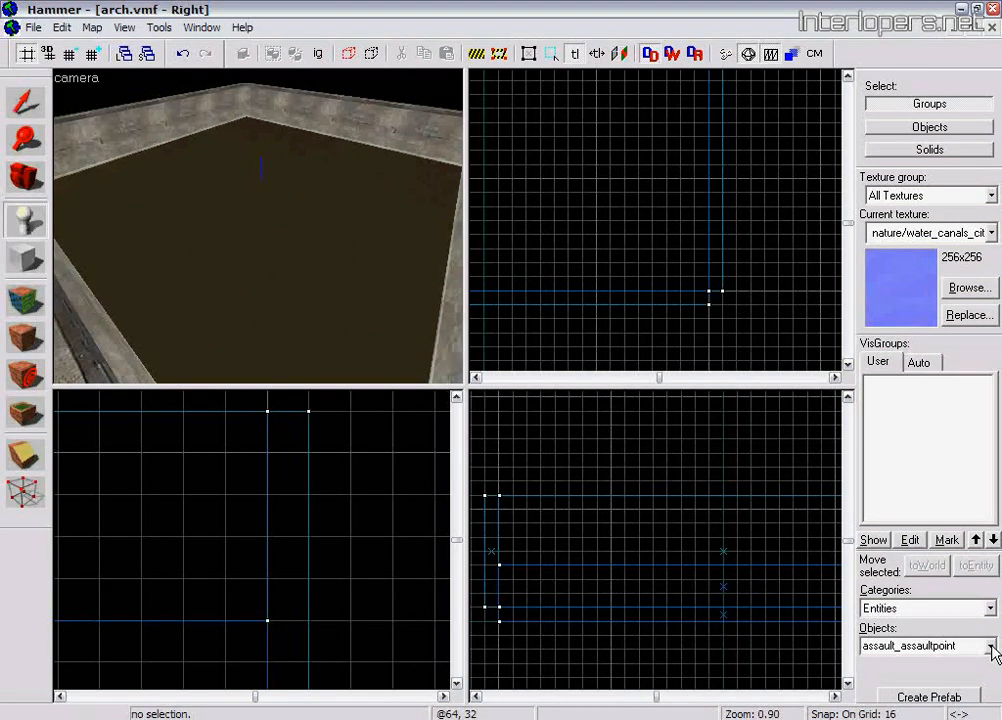
Open the entity type list to choose env_cubemap.
left_click(991, 645)
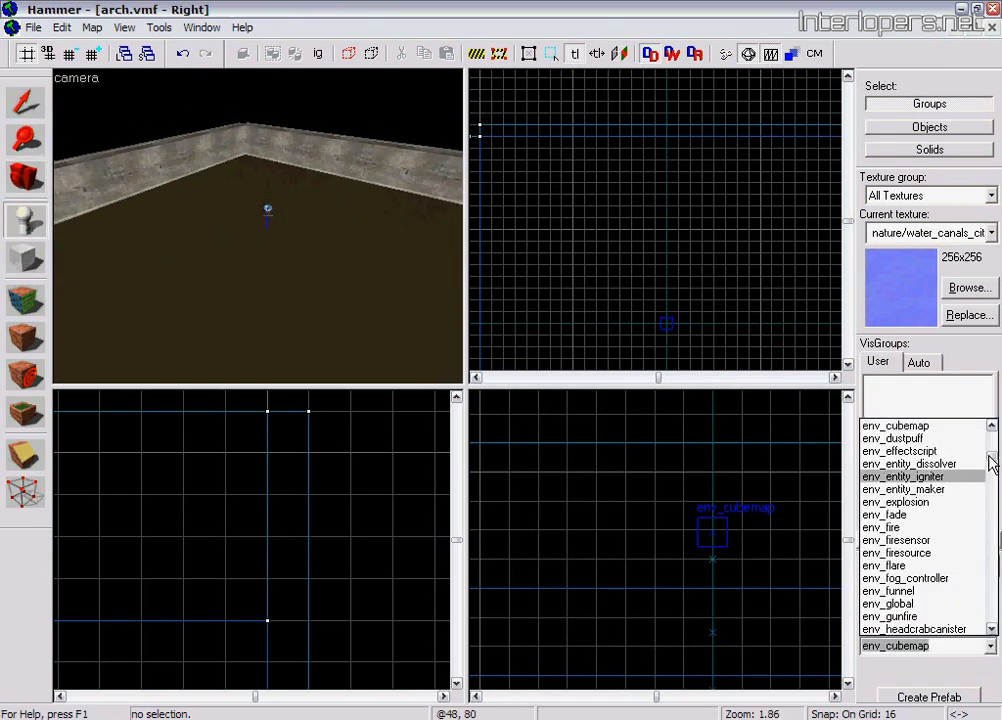
Check water_lod_control's cheap-water transition distances: start 1000, end 2000.
scroll("down", 3)
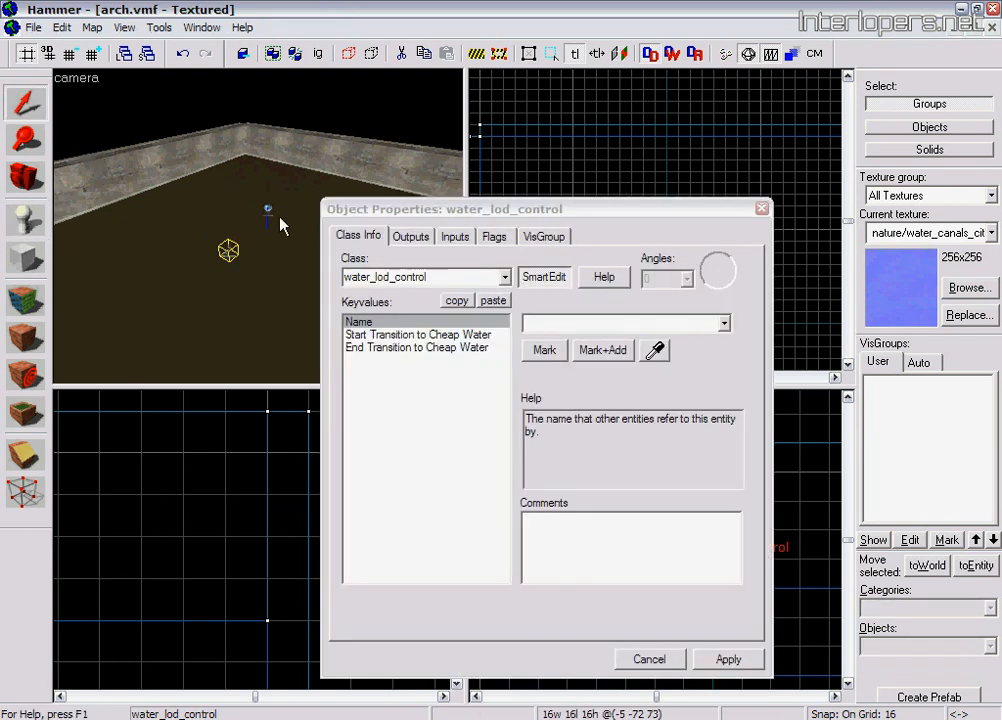
left_click(418, 334)
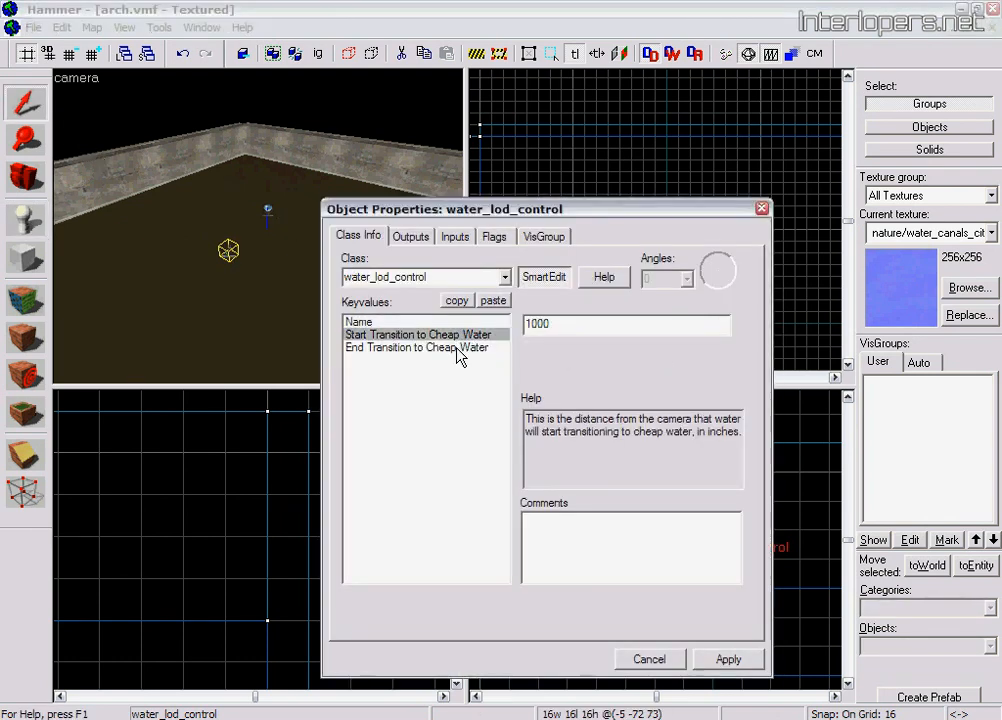
left_click(416, 347)
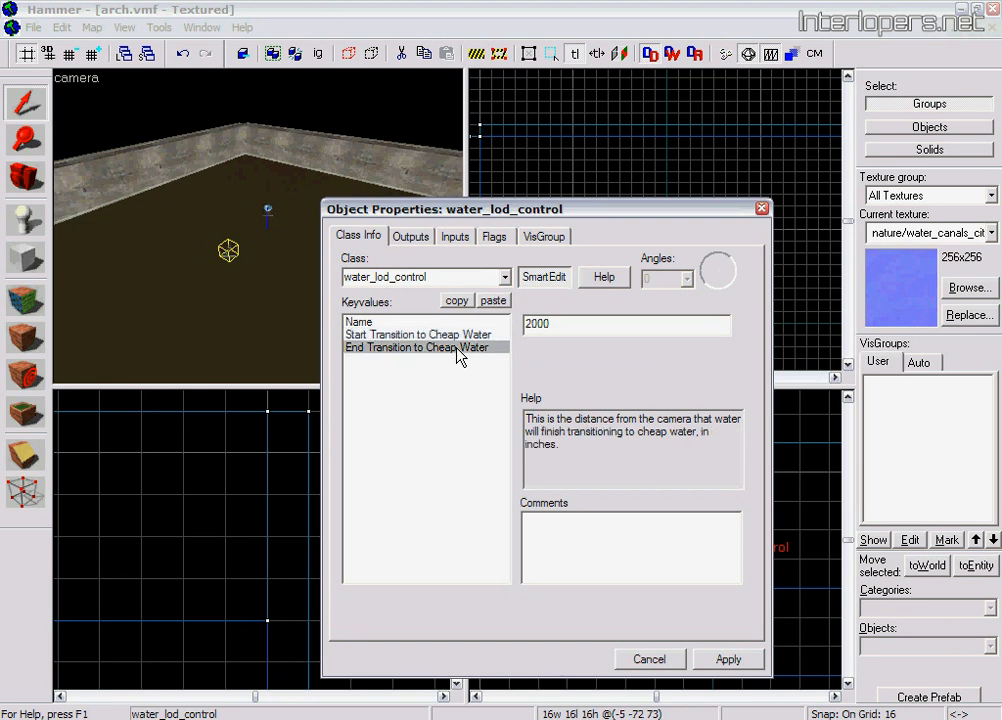
left_click(418, 334)
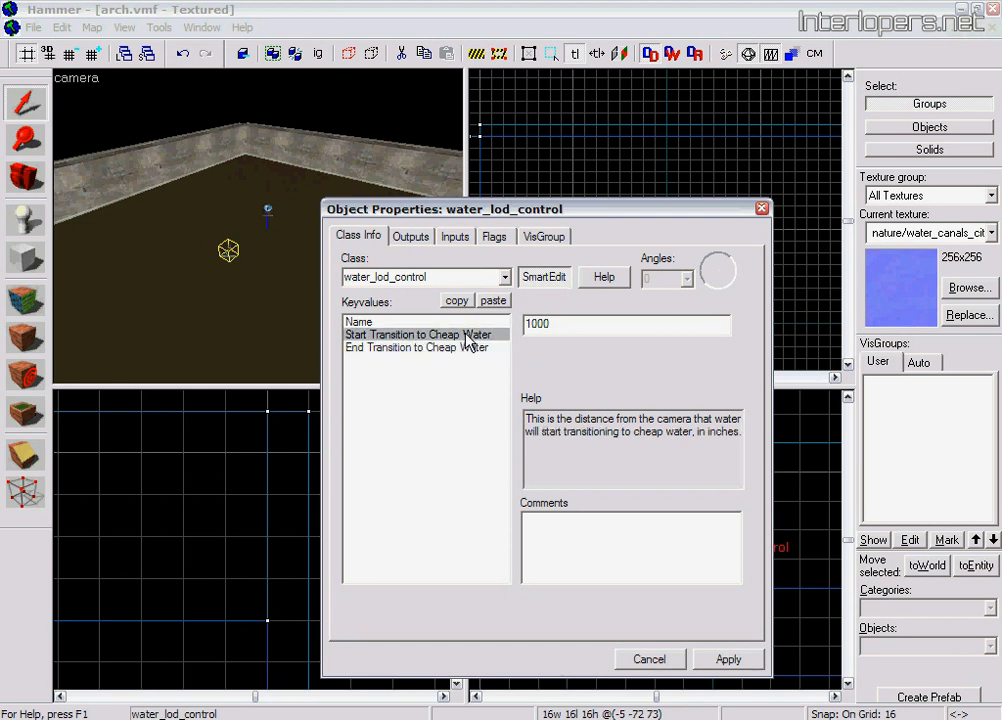